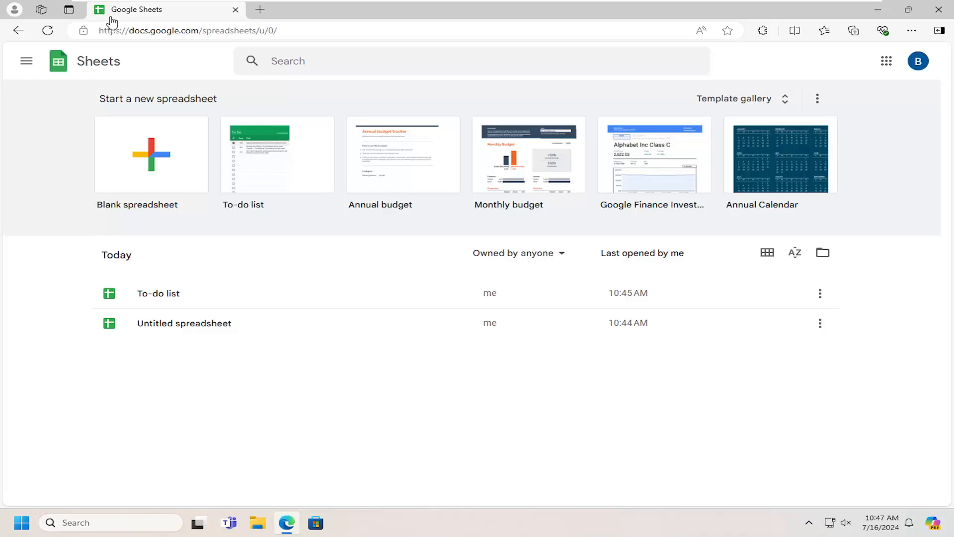
mouse_move(133, 32)
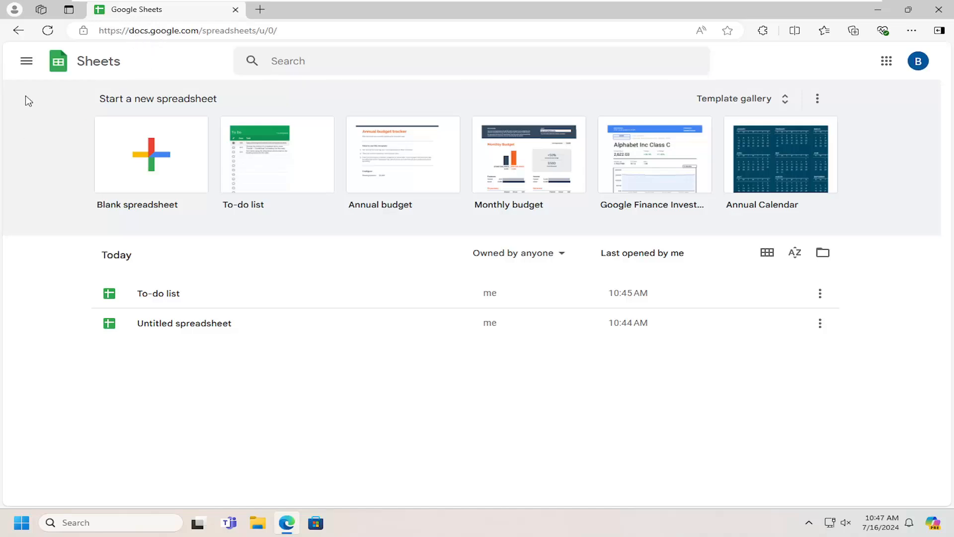
mouse_move(26, 62)
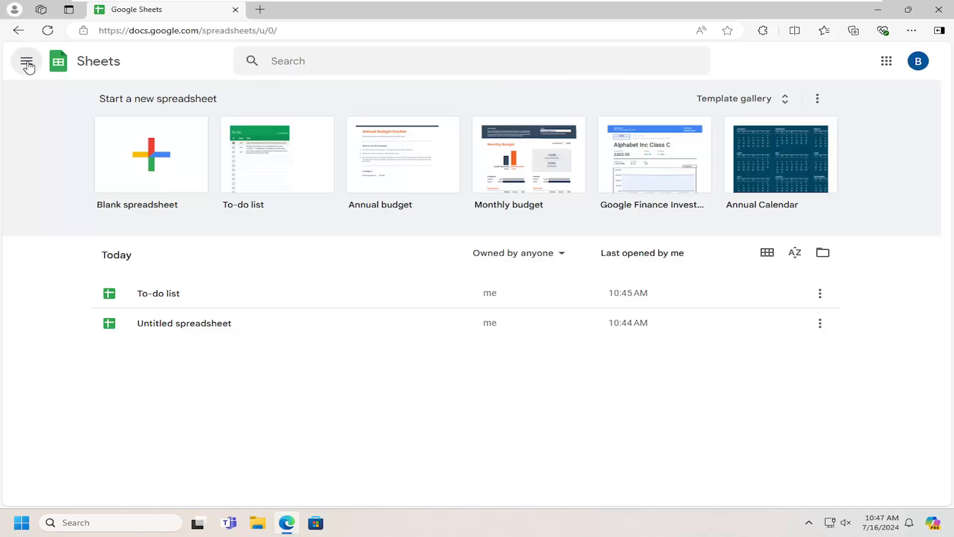
Step: Return to the Google Sheets home page via the app navigation panel
left_click(27, 62)
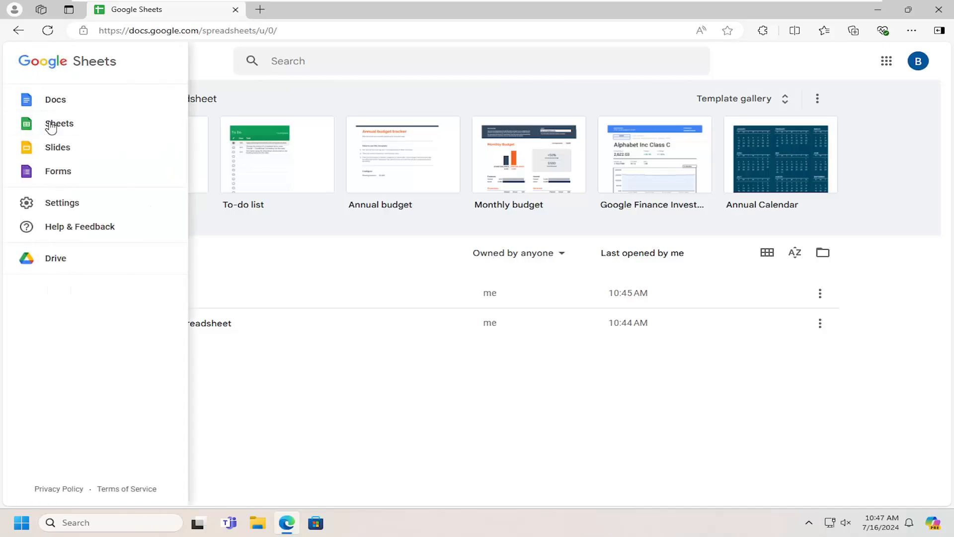
left_click(26, 62)
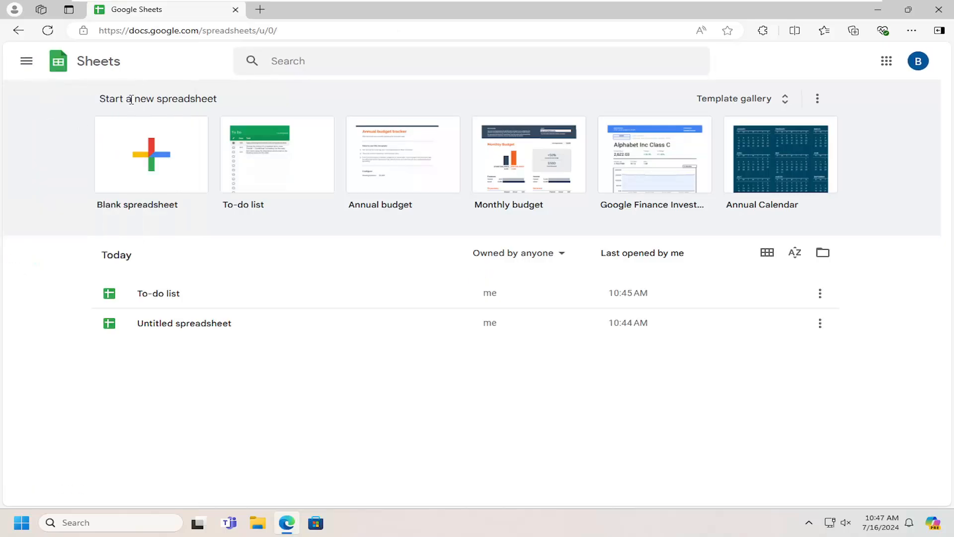
mouse_move(111, 96)
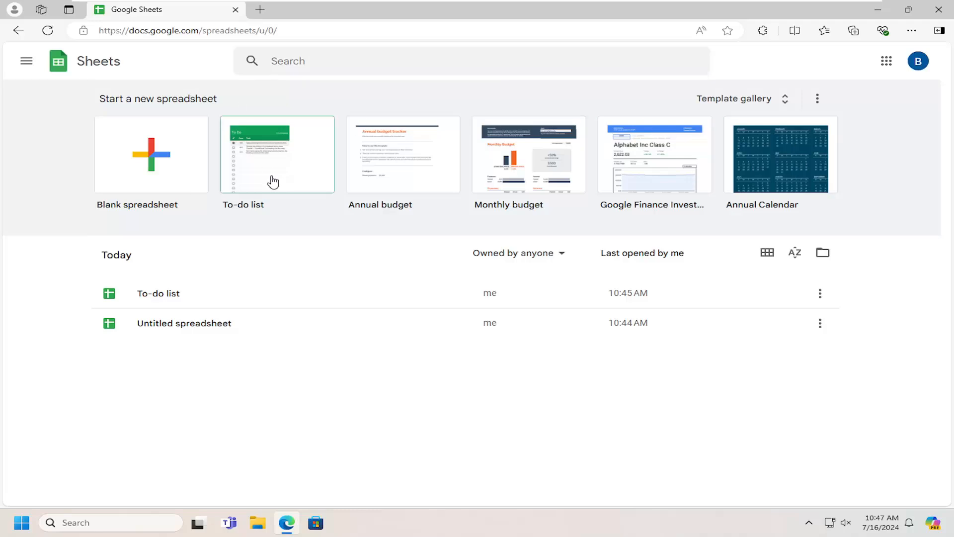
mouse_move(406, 145)
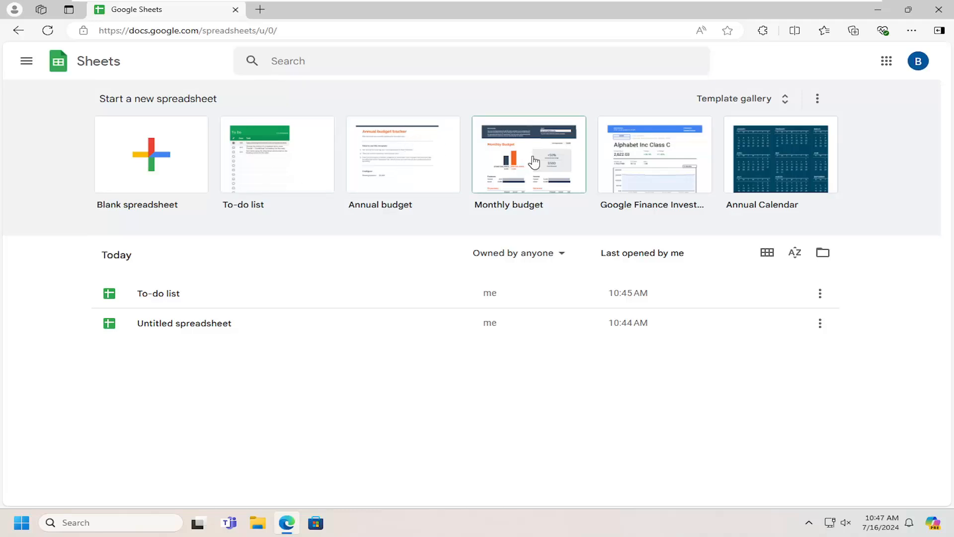
mouse_move(532, 161)
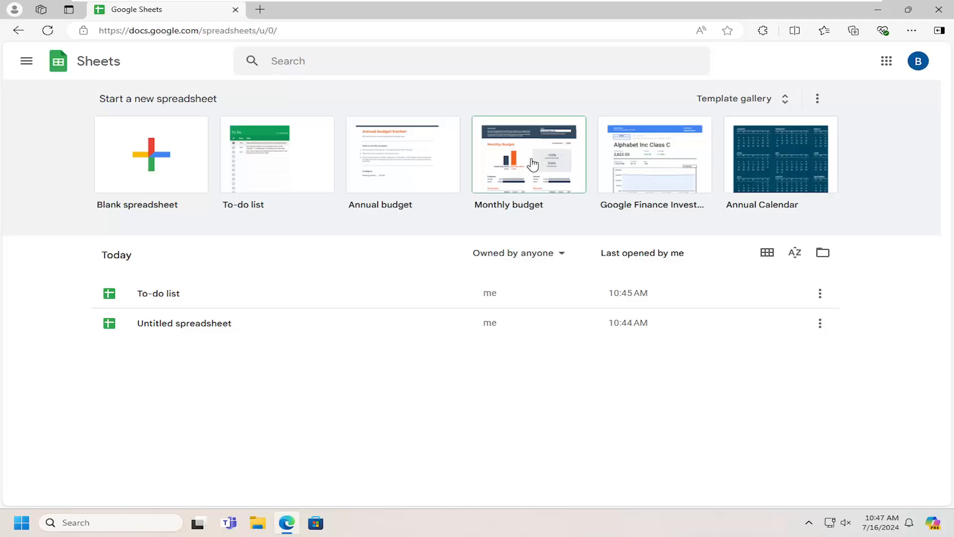
mouse_move(403, 175)
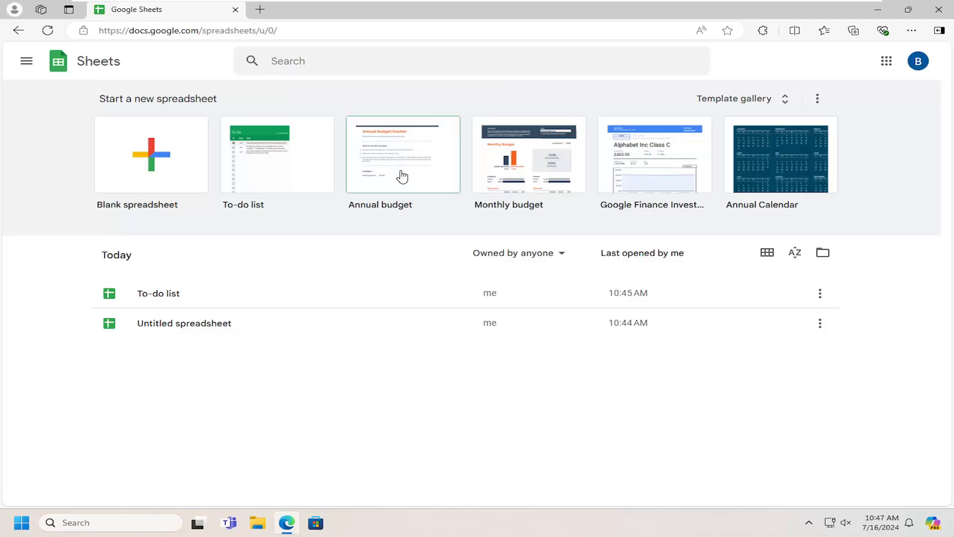
mouse_move(718, 104)
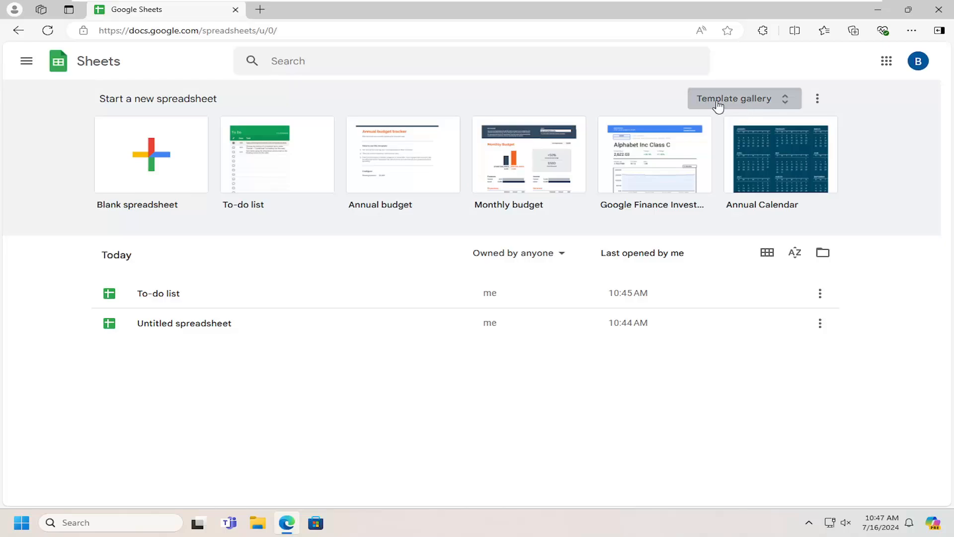
Step: Start a new spreadsheet from the Monthly budget template in the template gallery
left_click(734, 98)
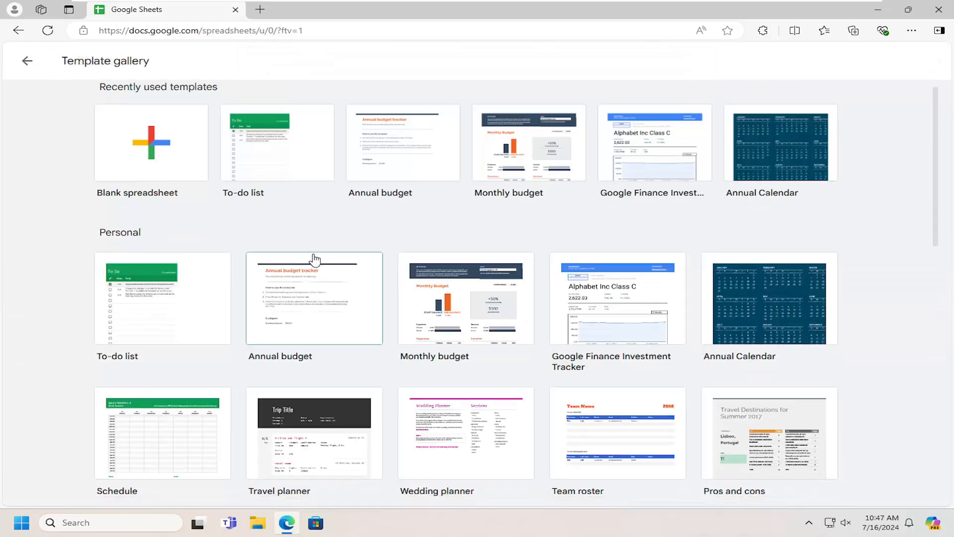
scroll("down", 3)
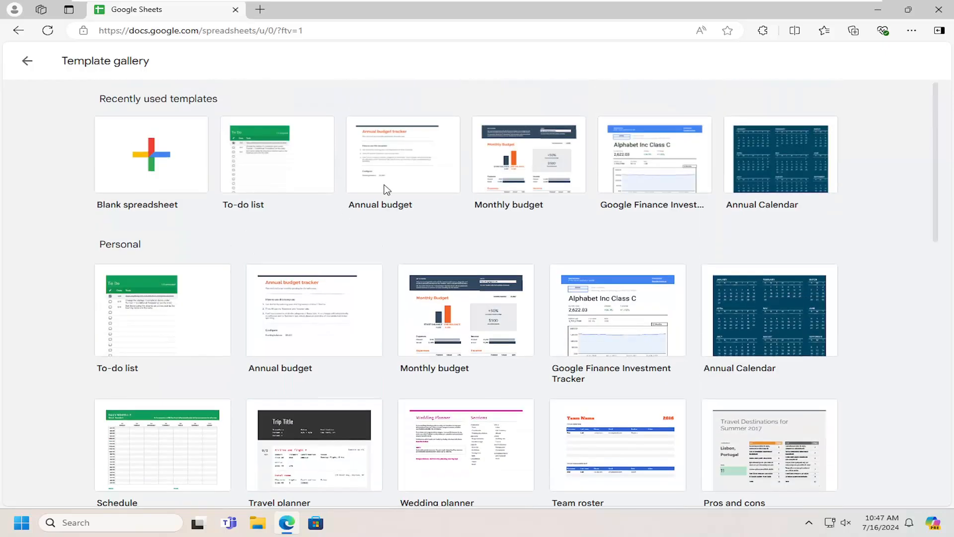
mouse_move(517, 164)
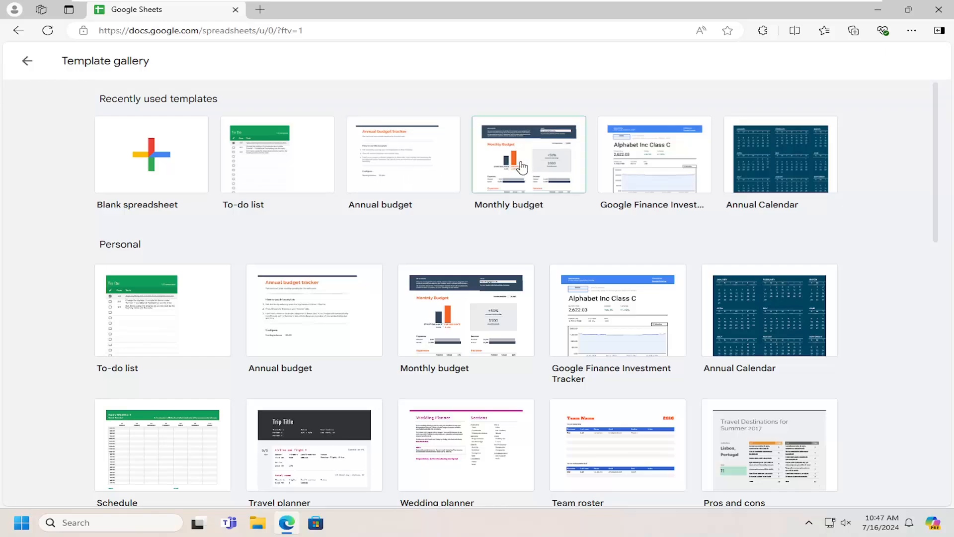
left_click(527, 166)
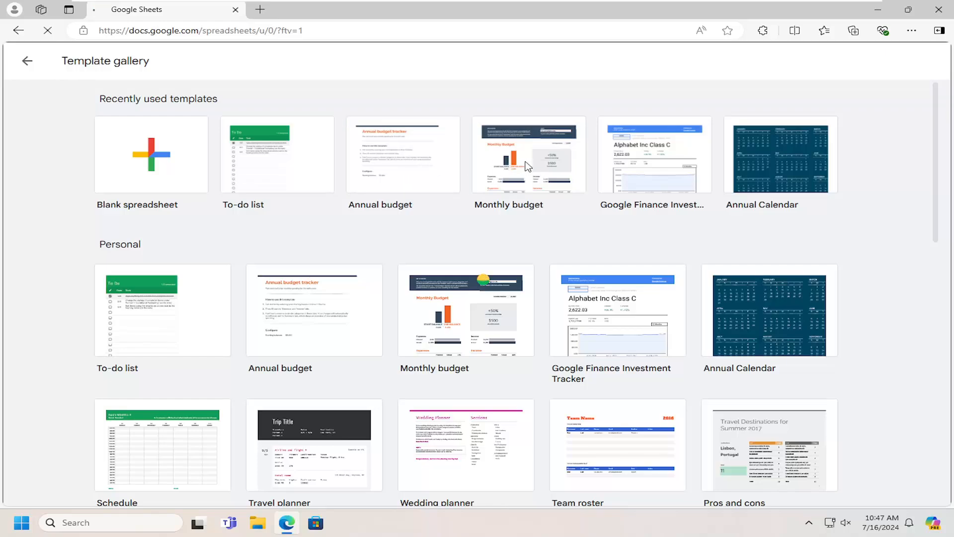
Step: Let the Monthly budget spreadsheet load and dismiss Edge's mobile app promotion
left_click(529, 155)
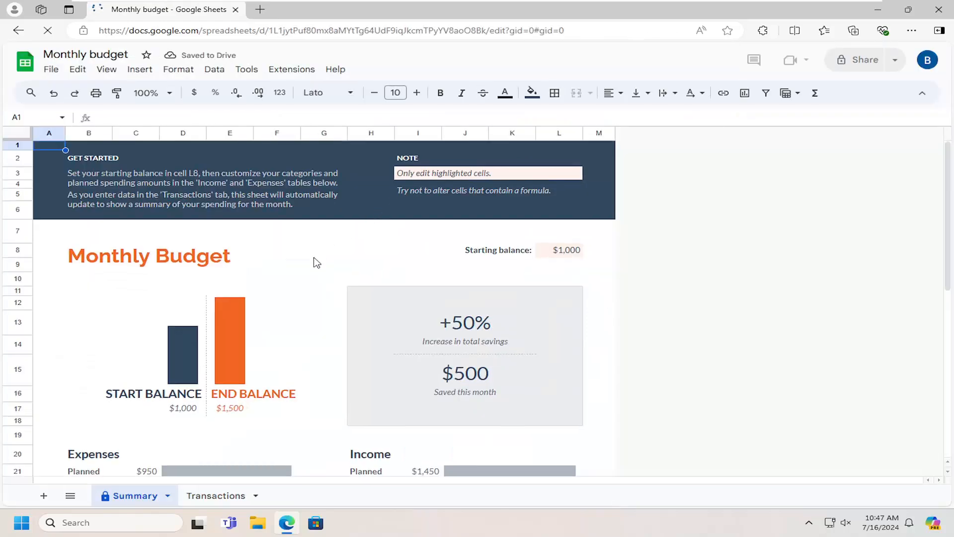
scroll("down", 3)
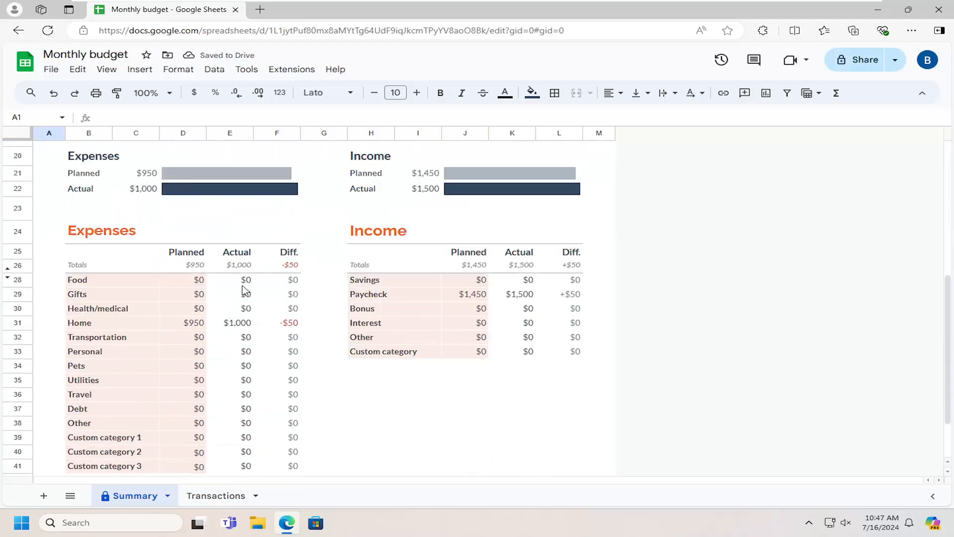
scroll("up", 3)
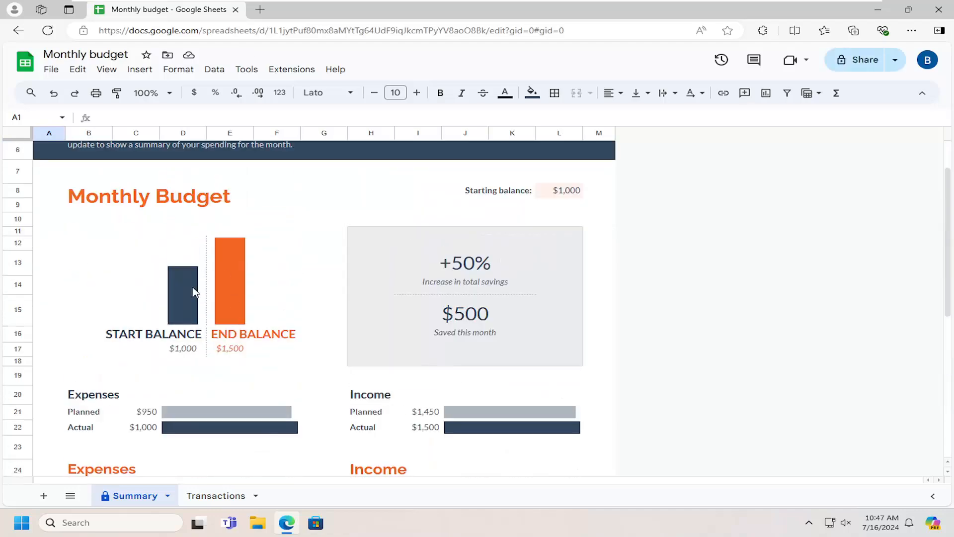
mouse_move(219, 297)
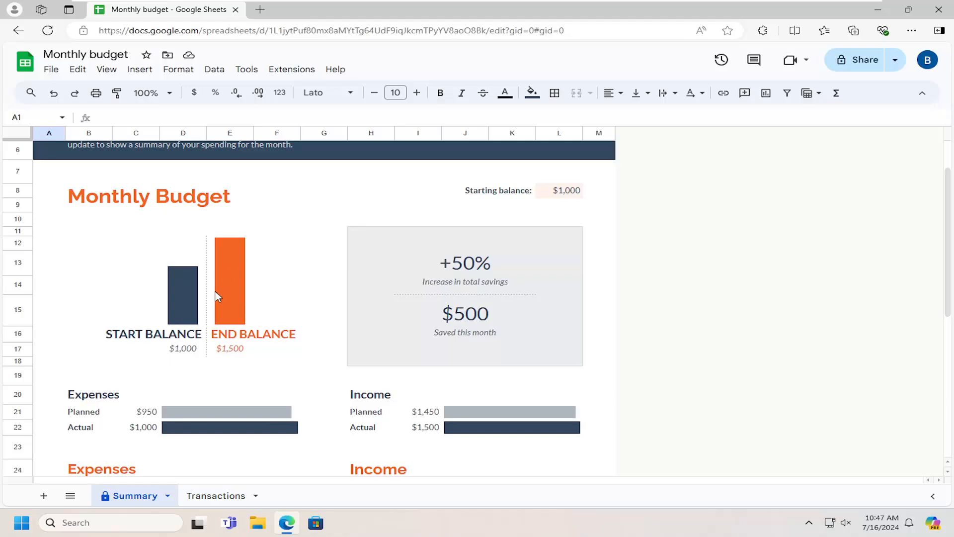
mouse_move(477, 275)
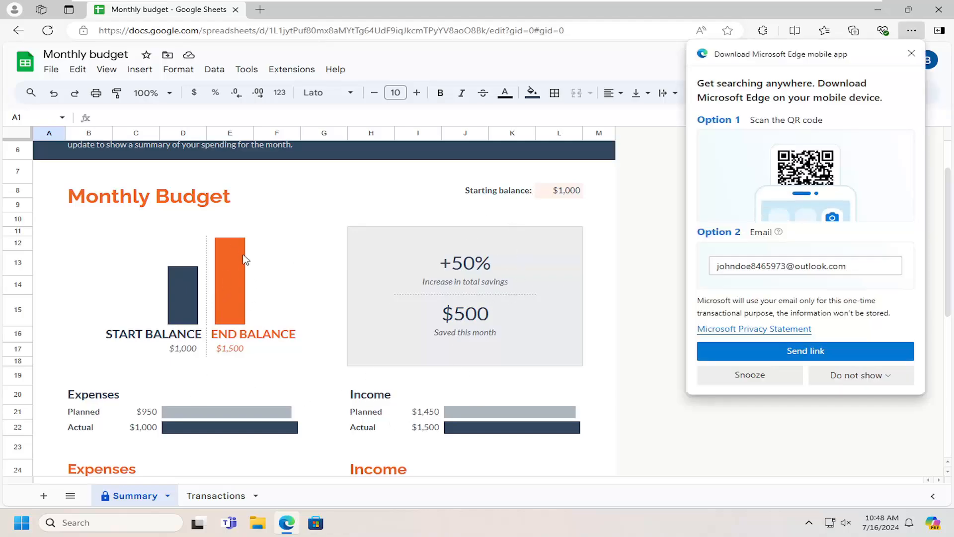
left_click(911, 53)
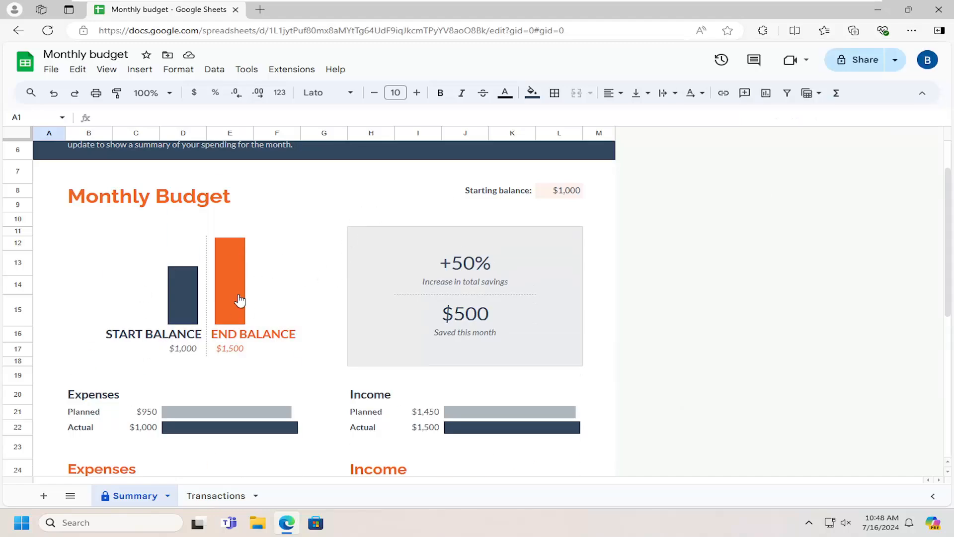
mouse_move(362, 352)
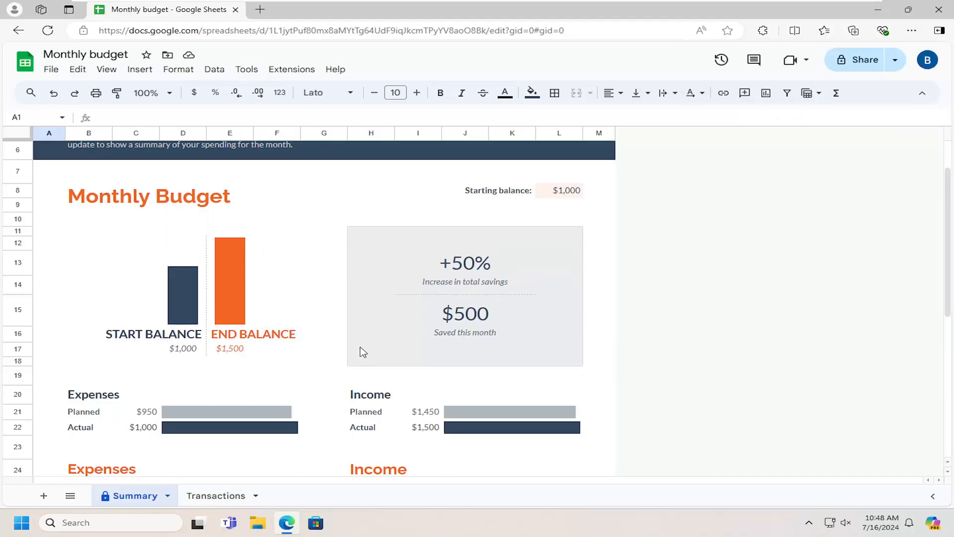
Step: Scroll through the Summary sheet's budget chart, expenses and income tables
scroll("down", 3)
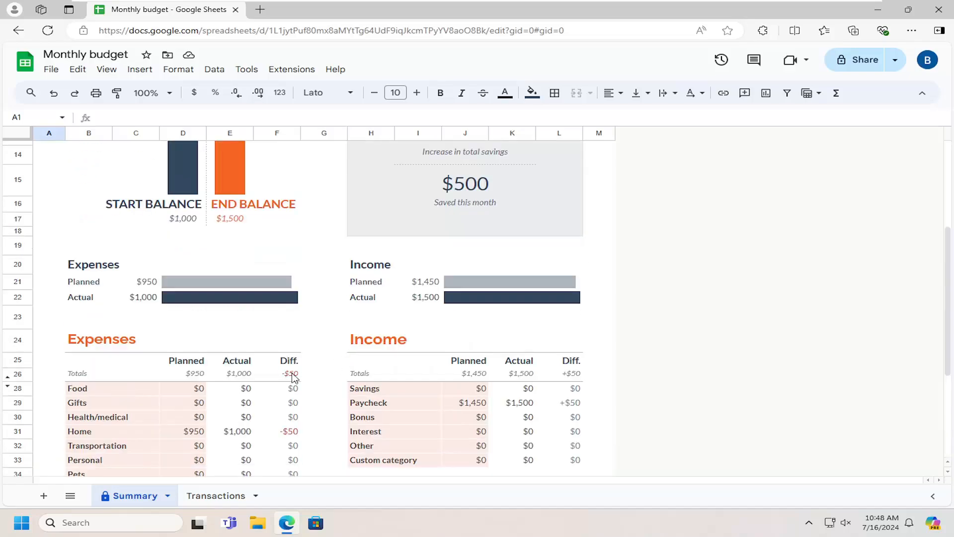
scroll("up", 3)
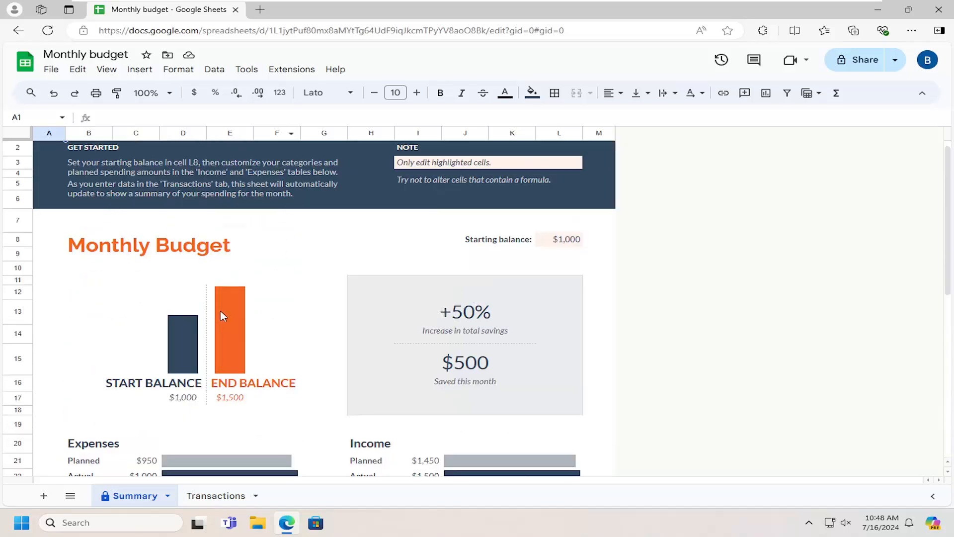
mouse_move(239, 346)
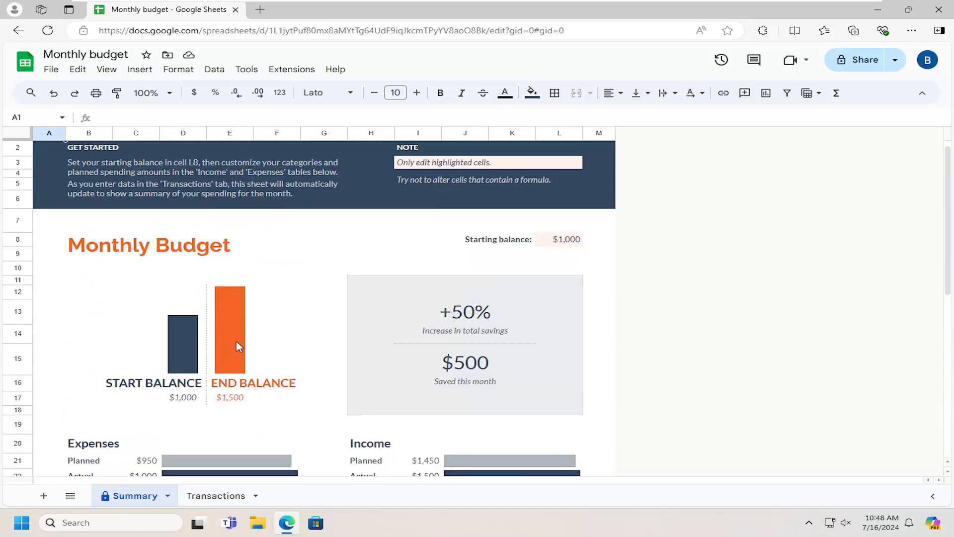
scroll("up", 3)
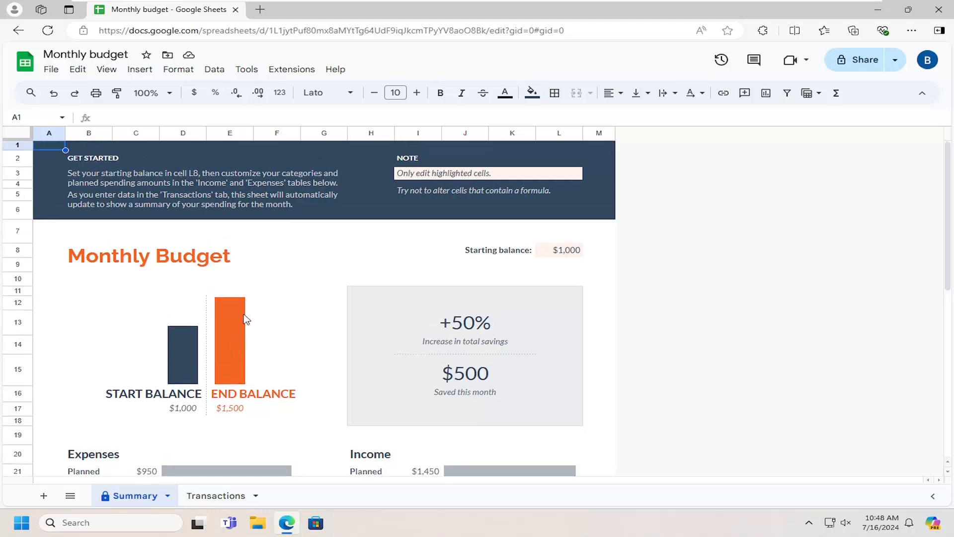
scroll("down", 3)
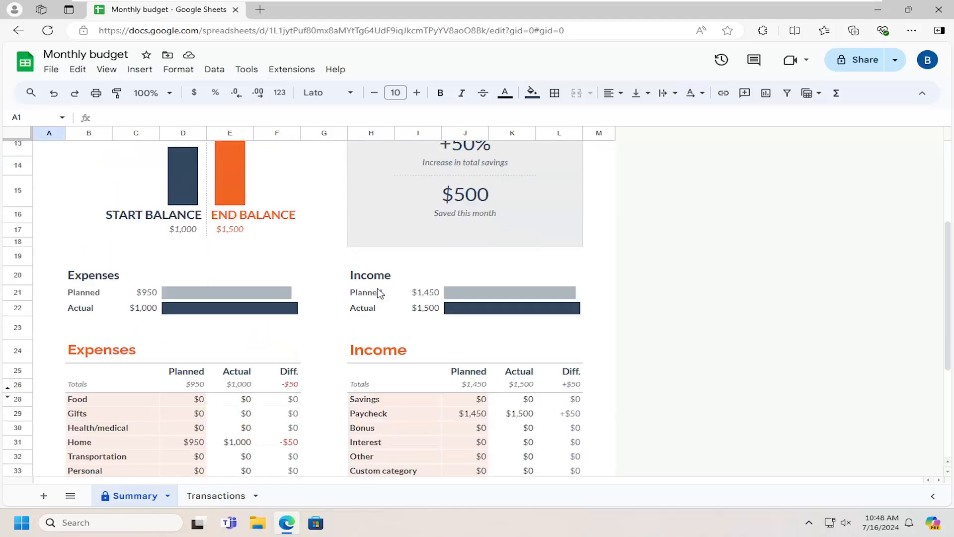
mouse_move(207, 514)
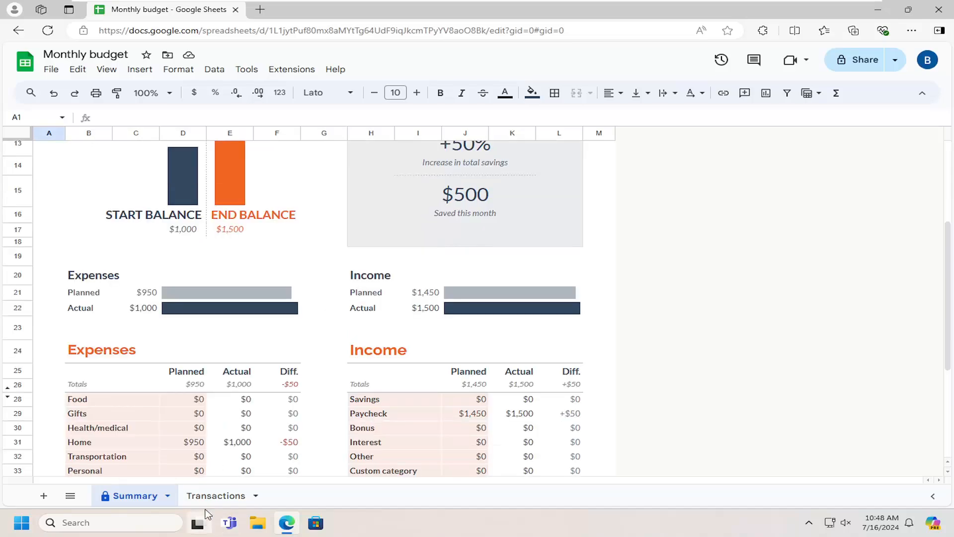
left_click(215, 495)
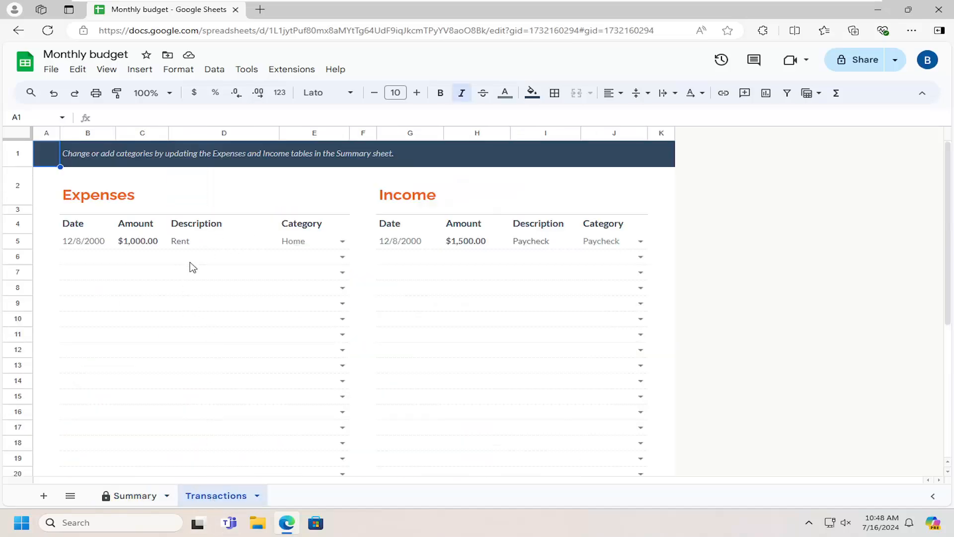
mouse_move(465, 284)
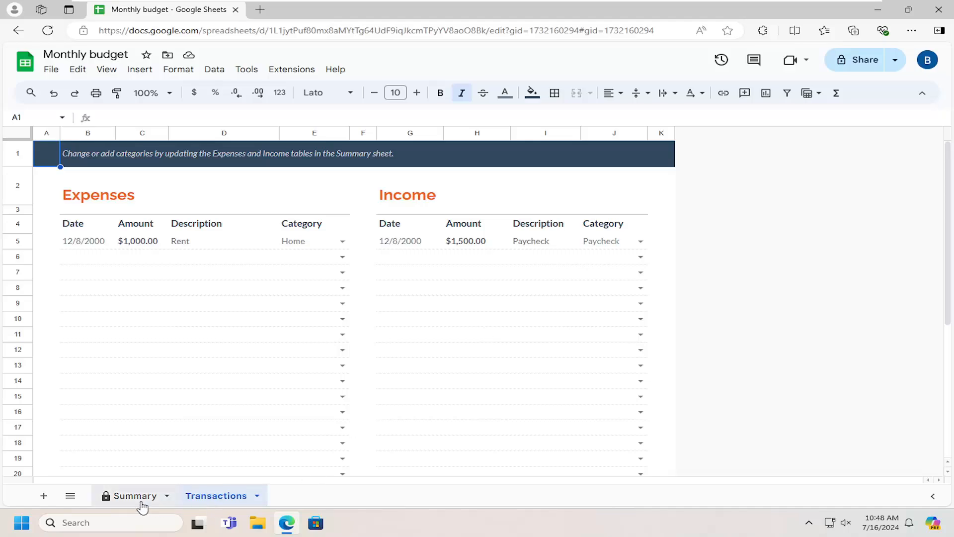
left_click(133, 495)
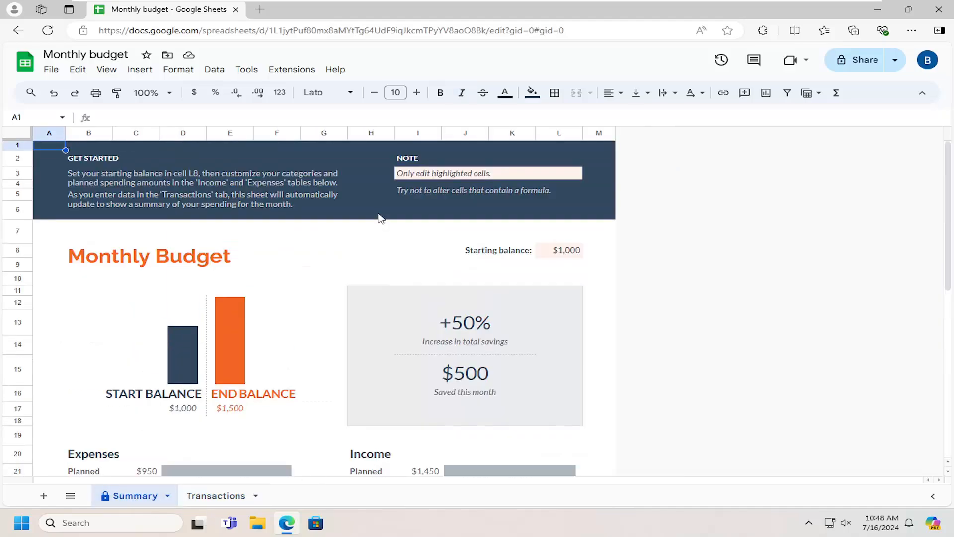